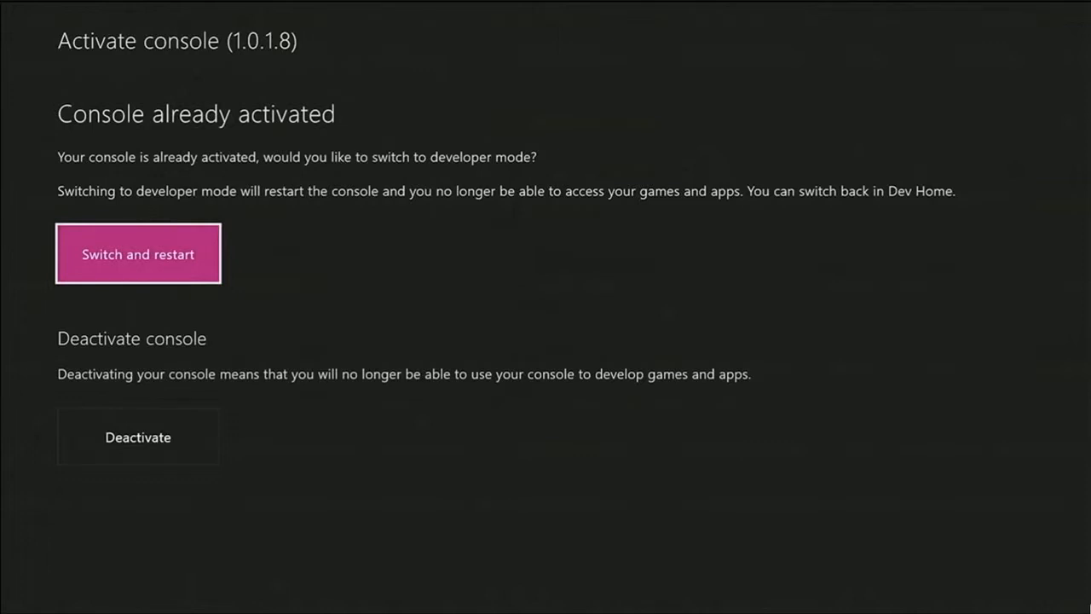
Choose 'Switch and restart' so the activated console reboots into developer mode
{"action": "left_click", "coordinate": [137, 252]}
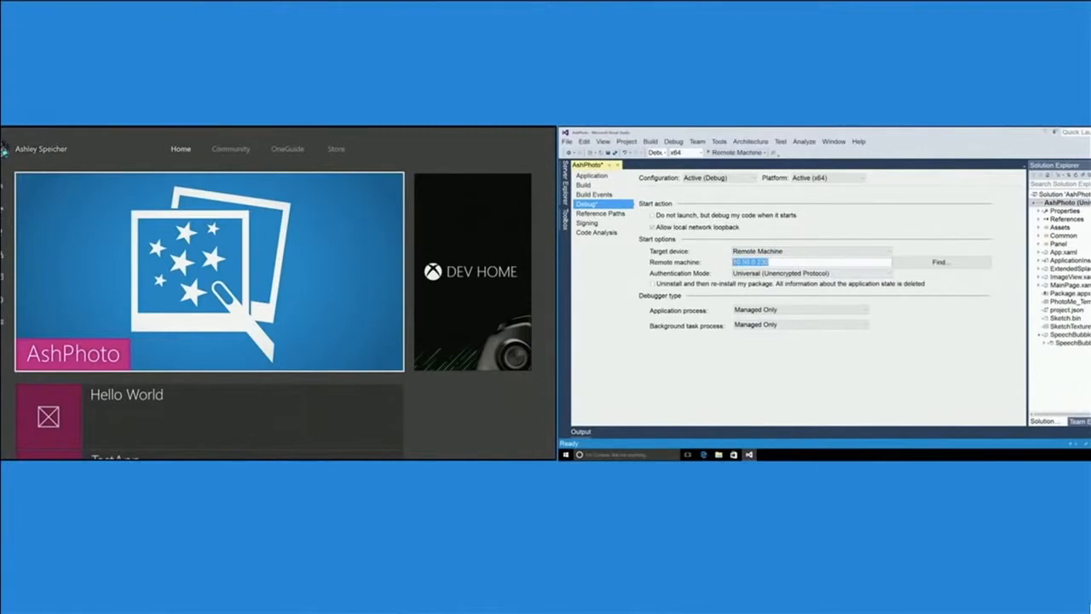
Edit the remote machine address in the AshPhoto Debug properties for console deployment
{"action": "left_click", "coordinate": [737, 152]}
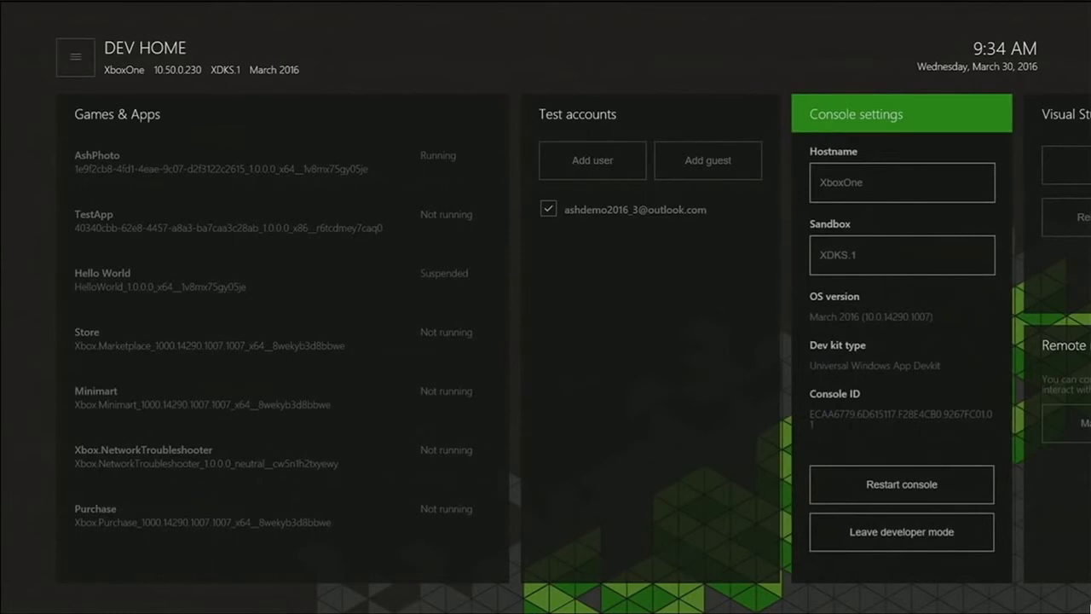
Select the Sandbox field in Dev Home console settings (hostname XboxOne, sandbox XDKS.1)
{"action": "left_click", "coordinate": [900, 254]}
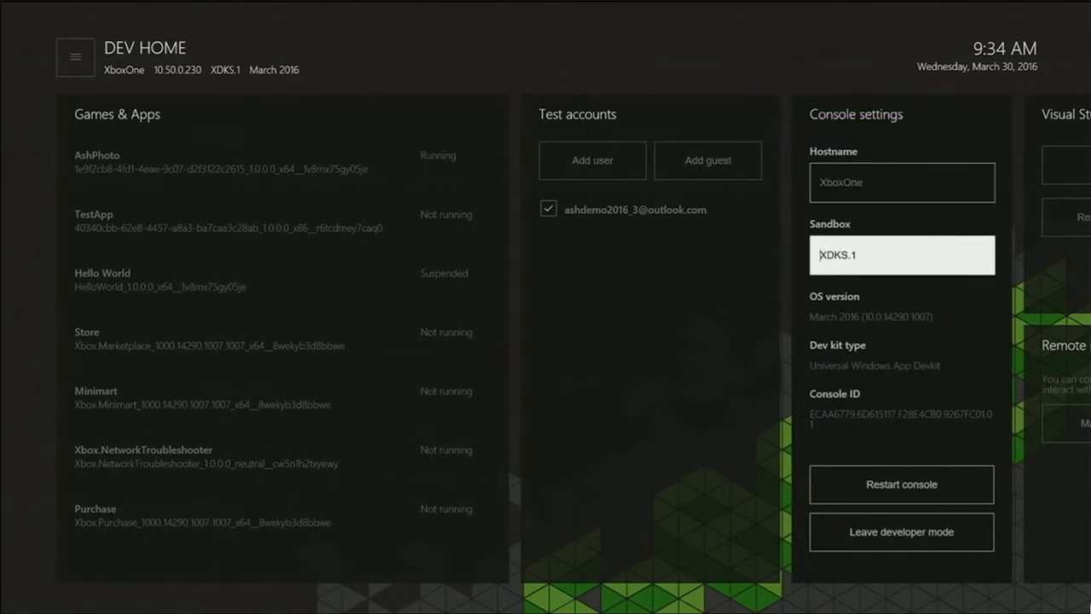